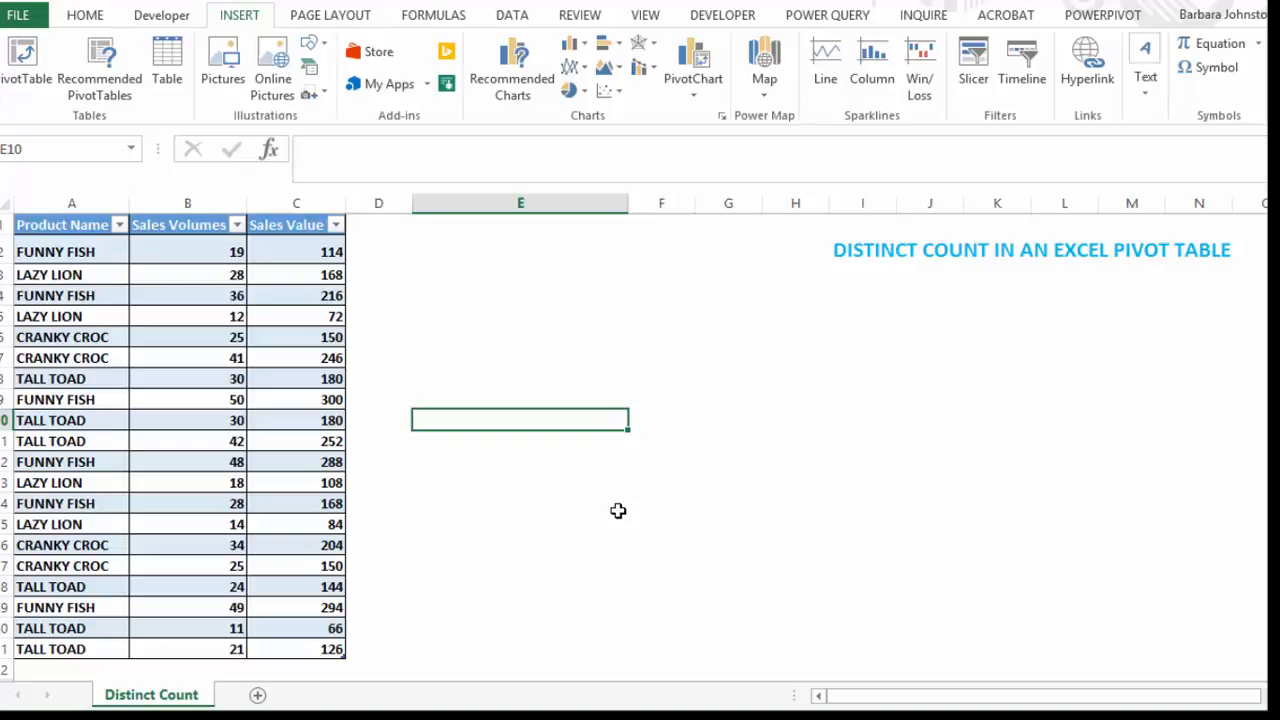
mouse_move(662, 659)
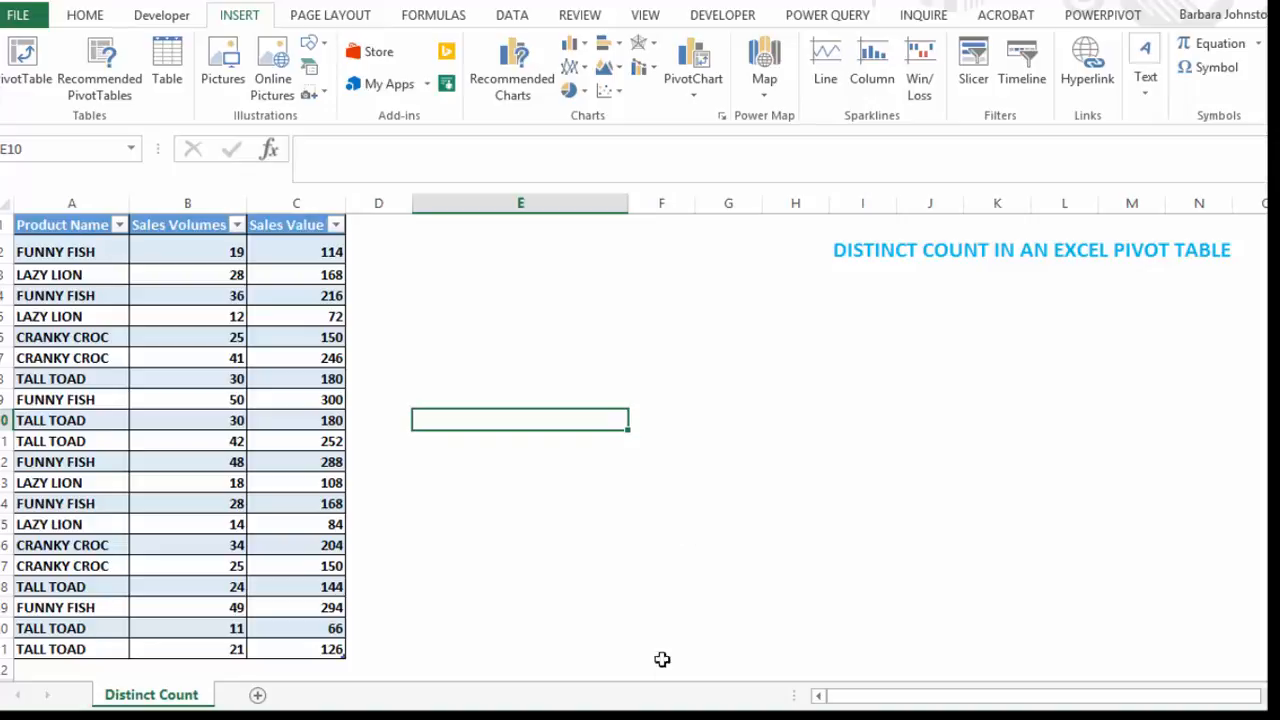
mouse_move(689, 537)
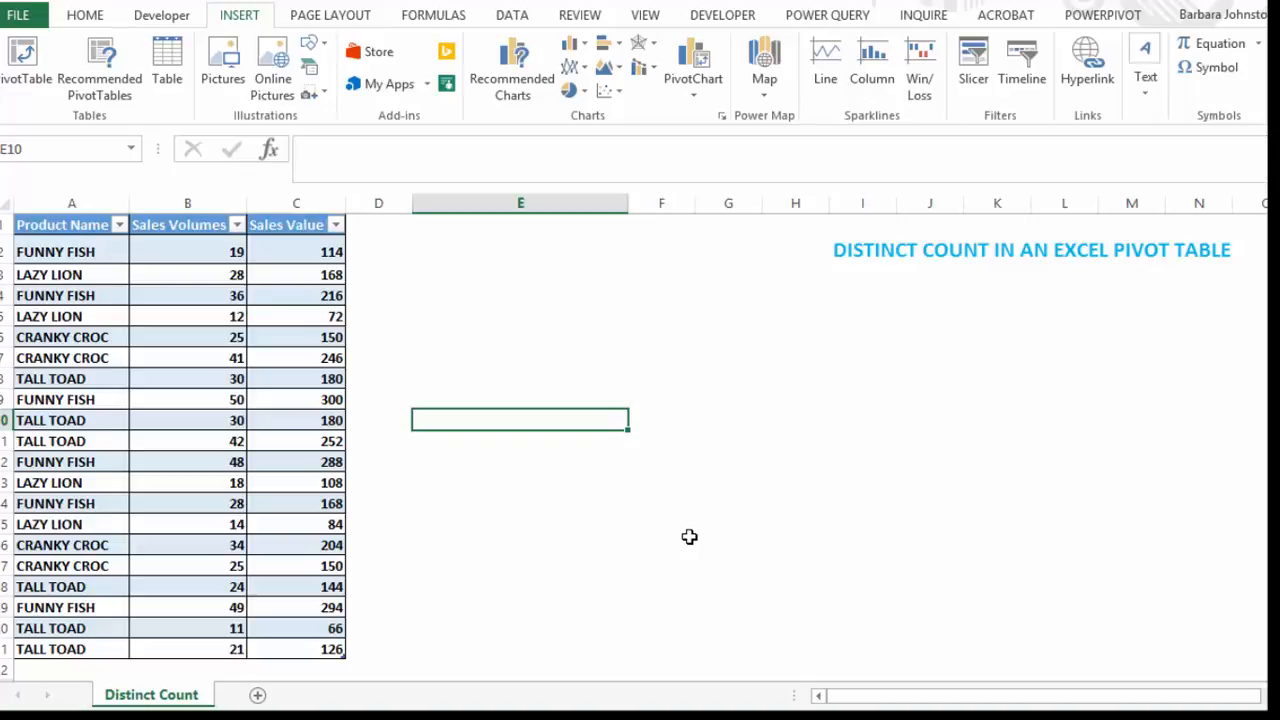
mouse_move(685, 546)
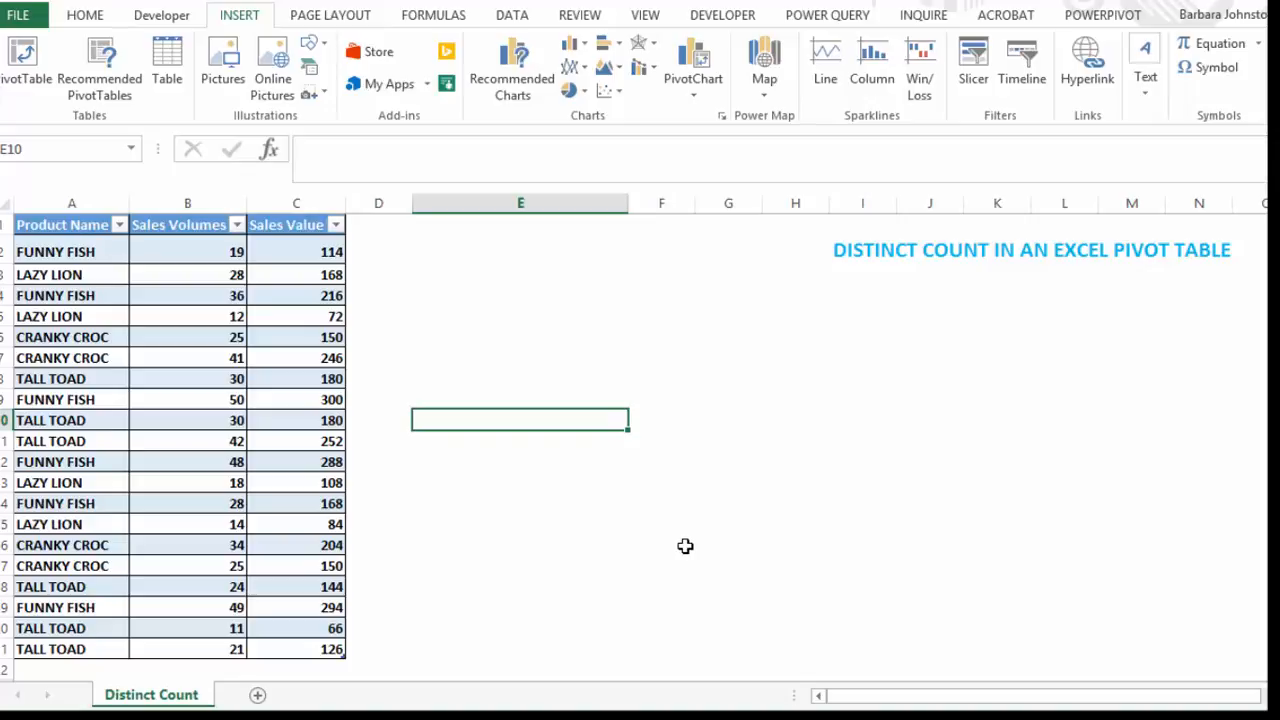
mouse_move(199, 582)
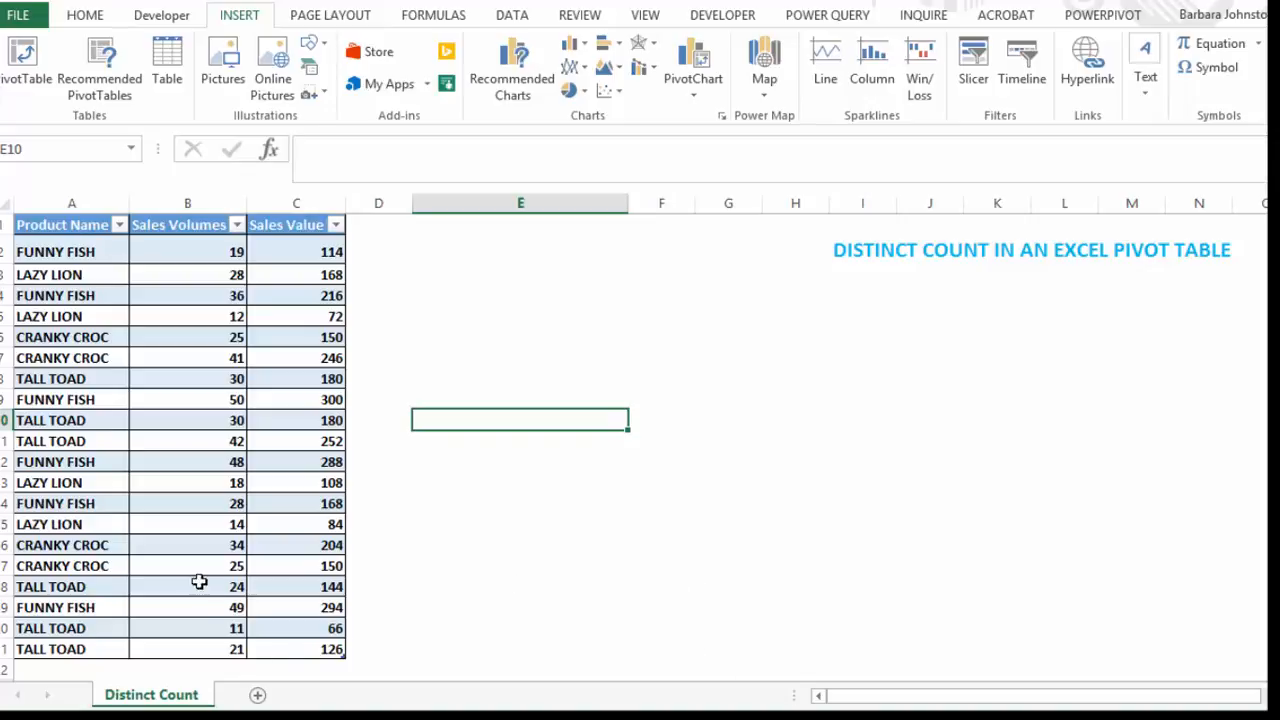
- Select the whole product sales table, headers and all rows, from a cell inside it
left_click(187, 586)
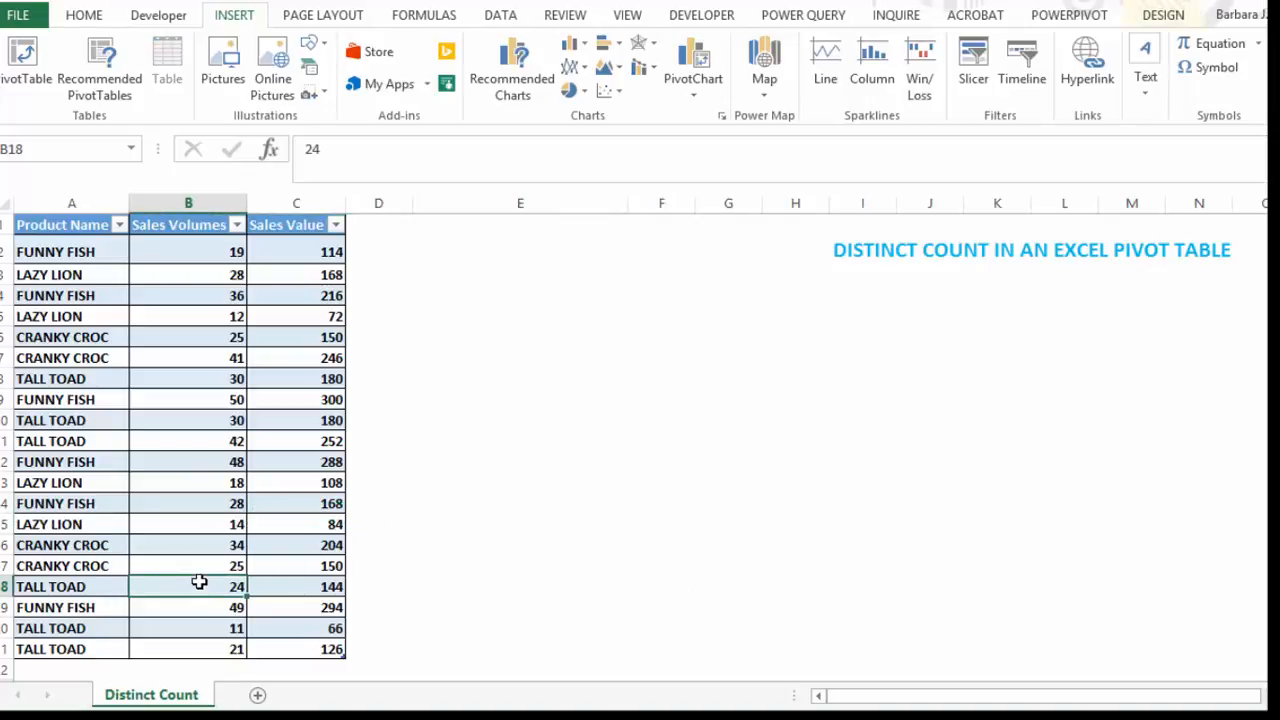
left_click(188, 441)
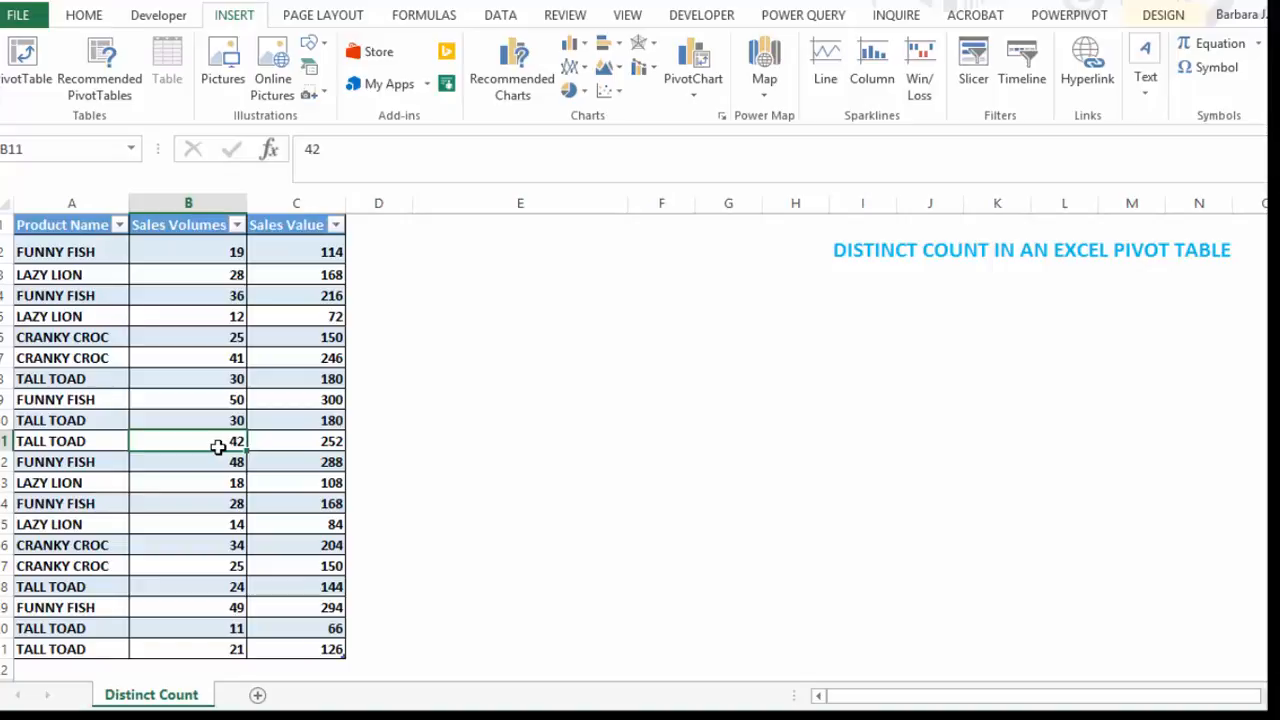
key("ctrl+a")
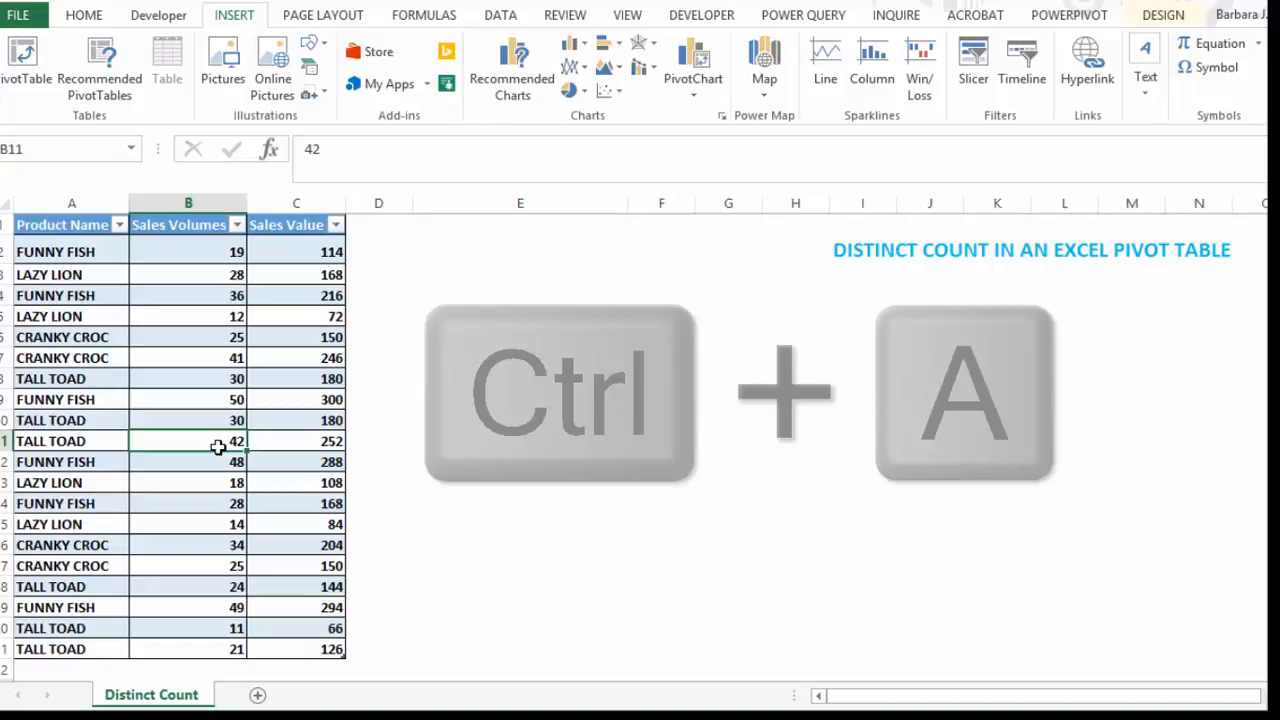
key("ctrl+a")
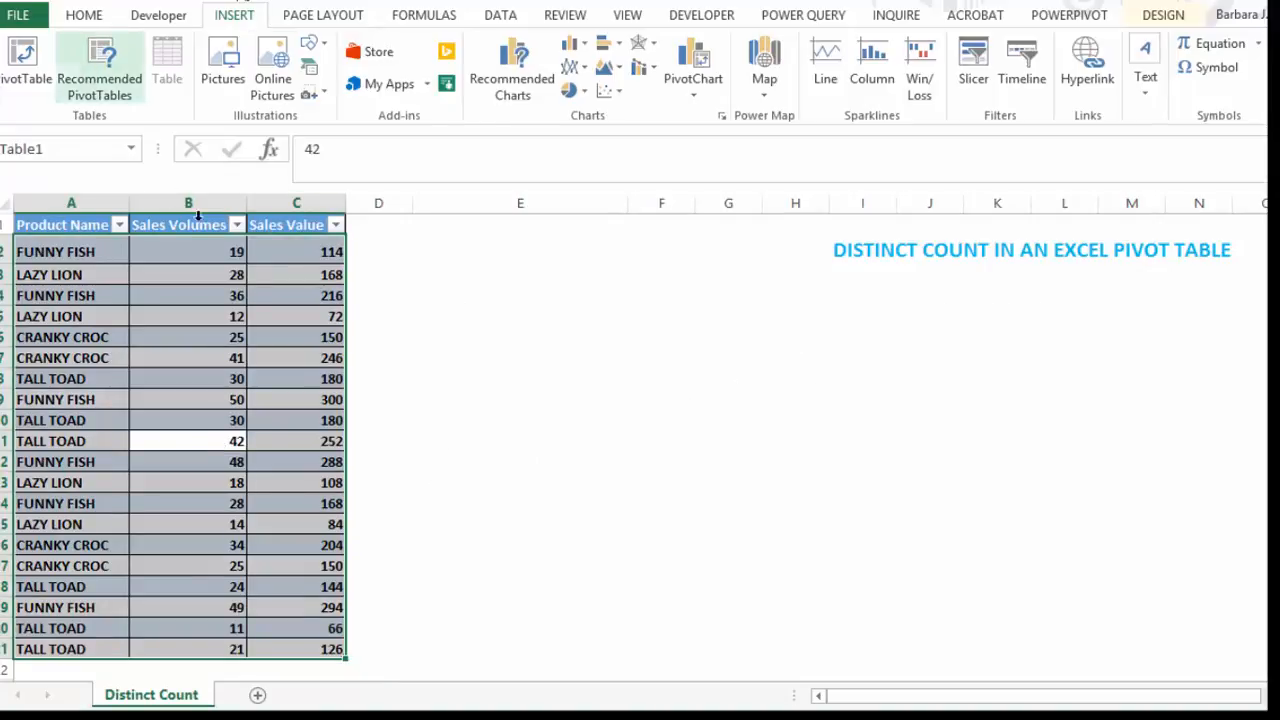
mouse_move(330, 400)
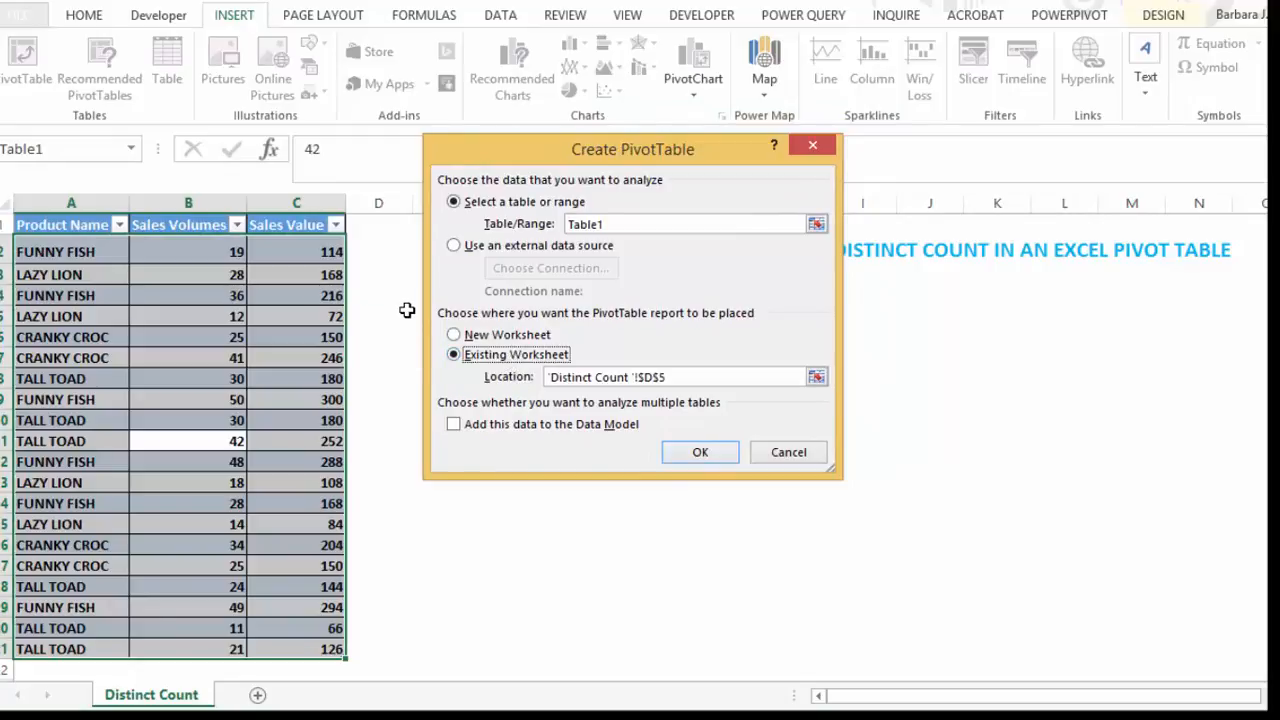
- Create the PivotTable from Table1 at E4 with 'Add this data to the Data Model' ticked
left_click_drag(632, 149, 697, 146)
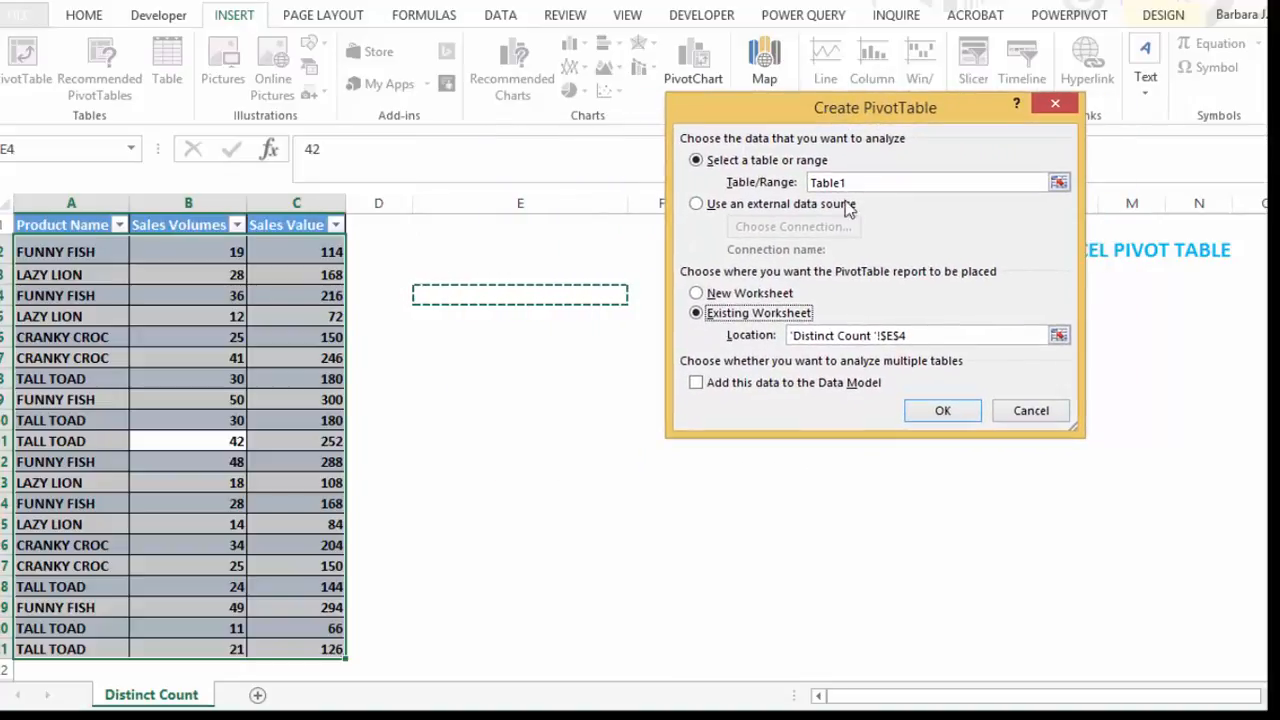
mouse_move(876, 372)
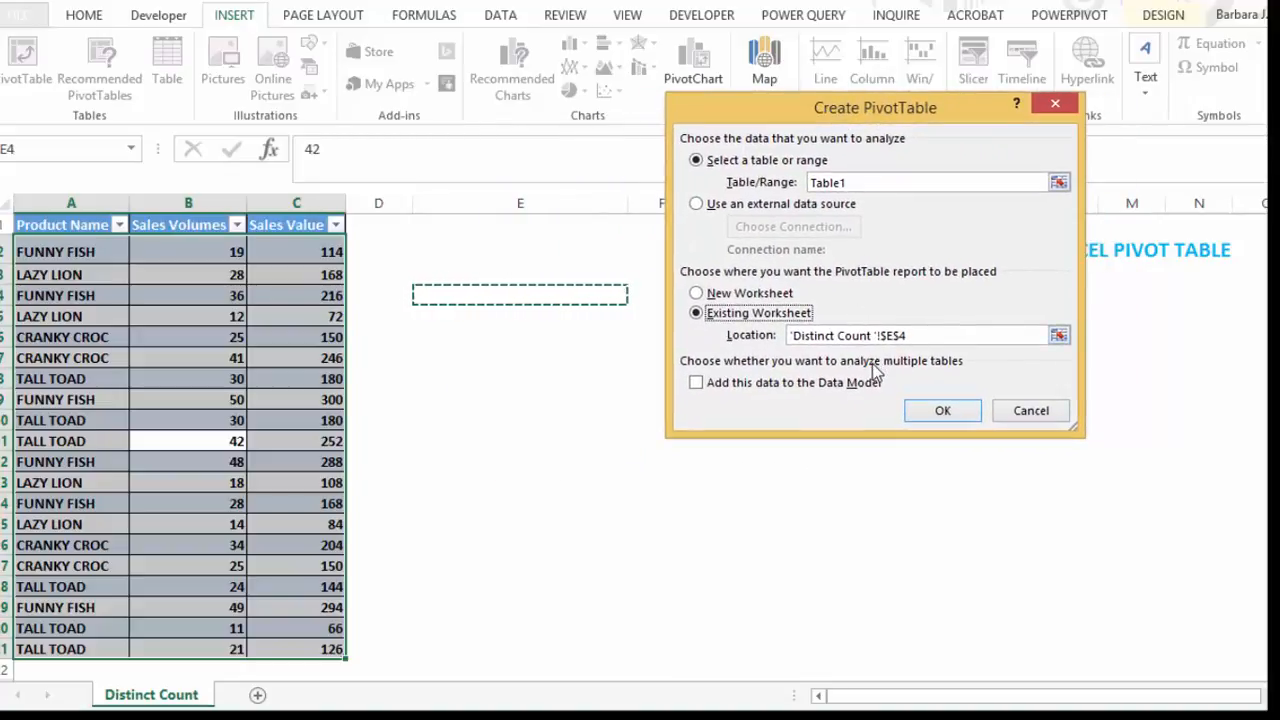
mouse_move(915, 395)
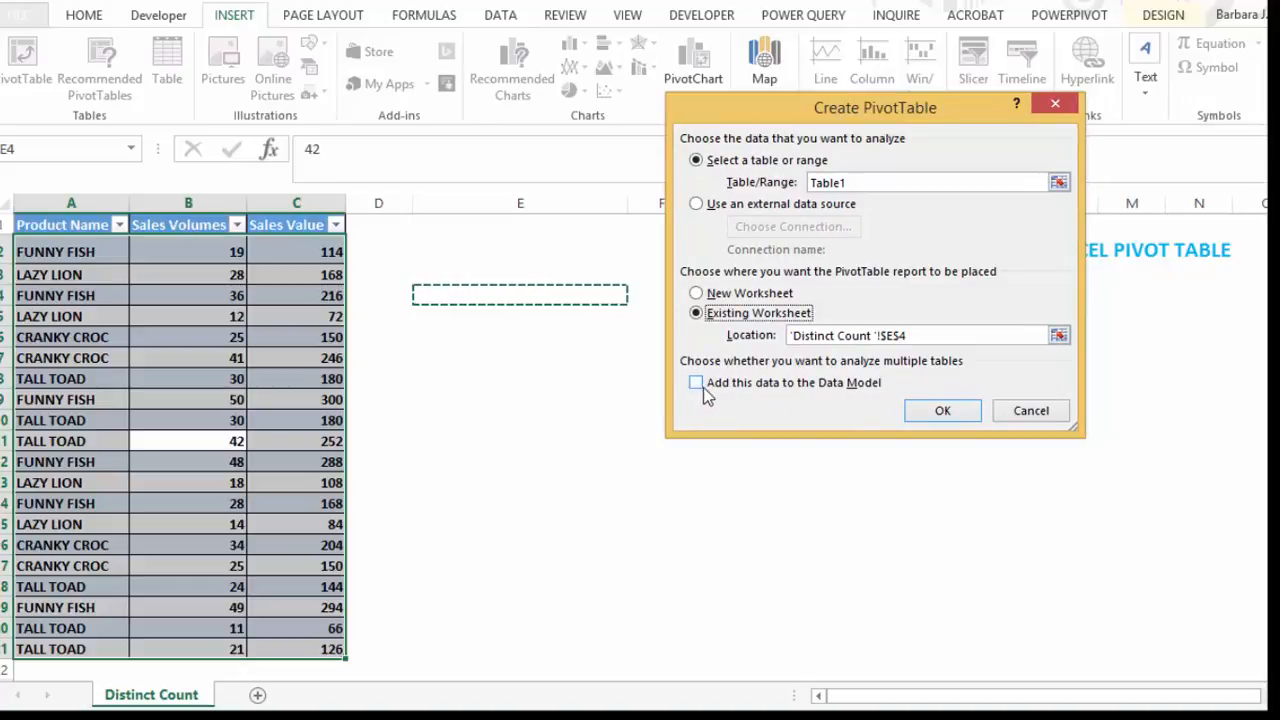
mouse_move(707, 395)
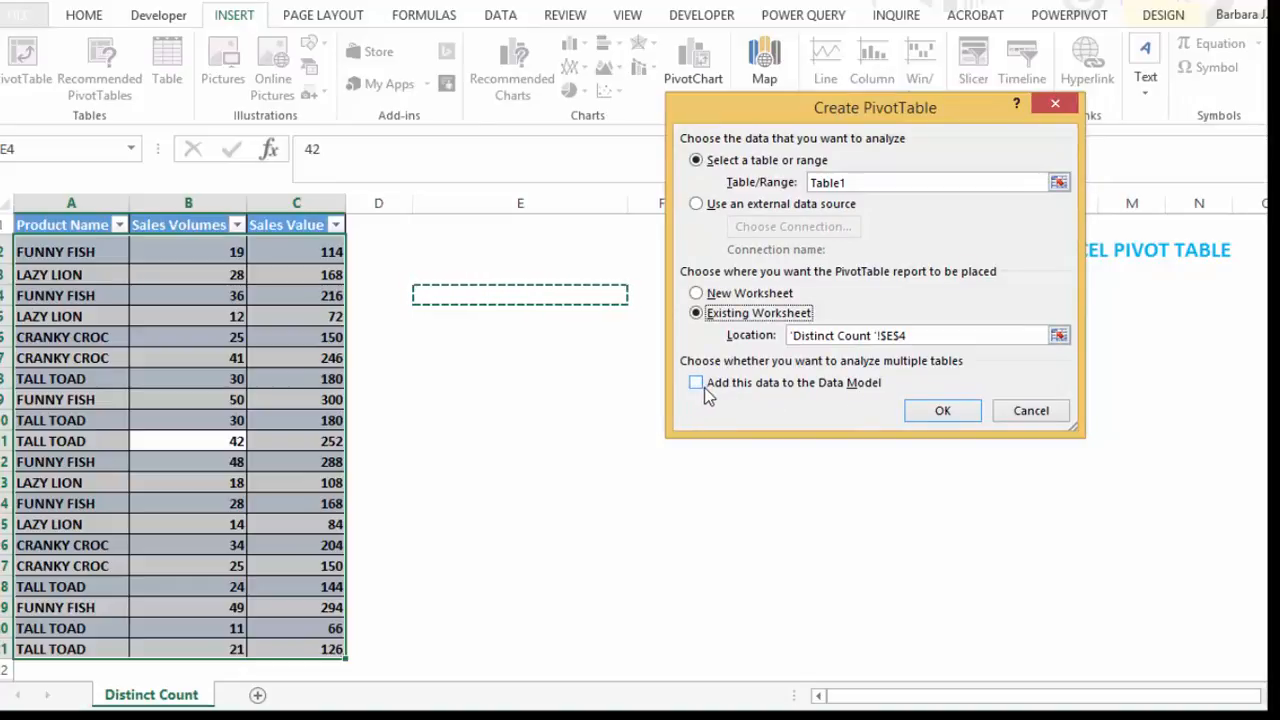
left_click(696, 383)
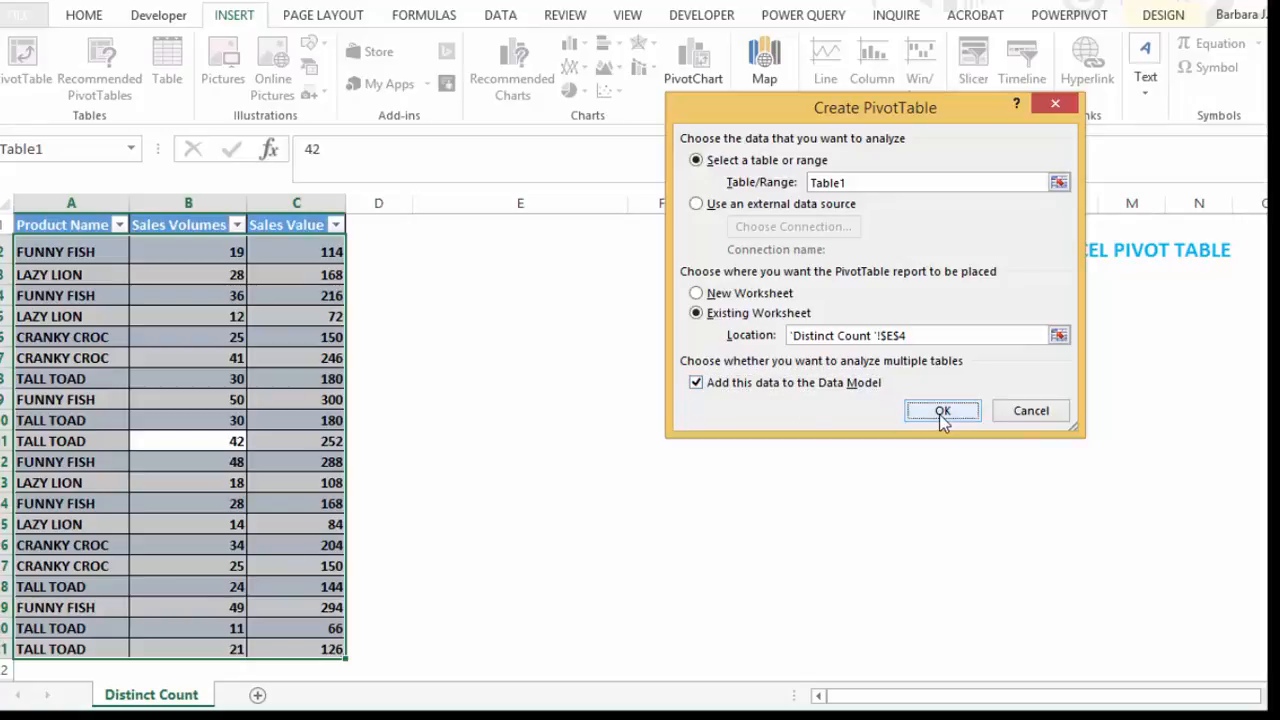
left_click(941, 411)
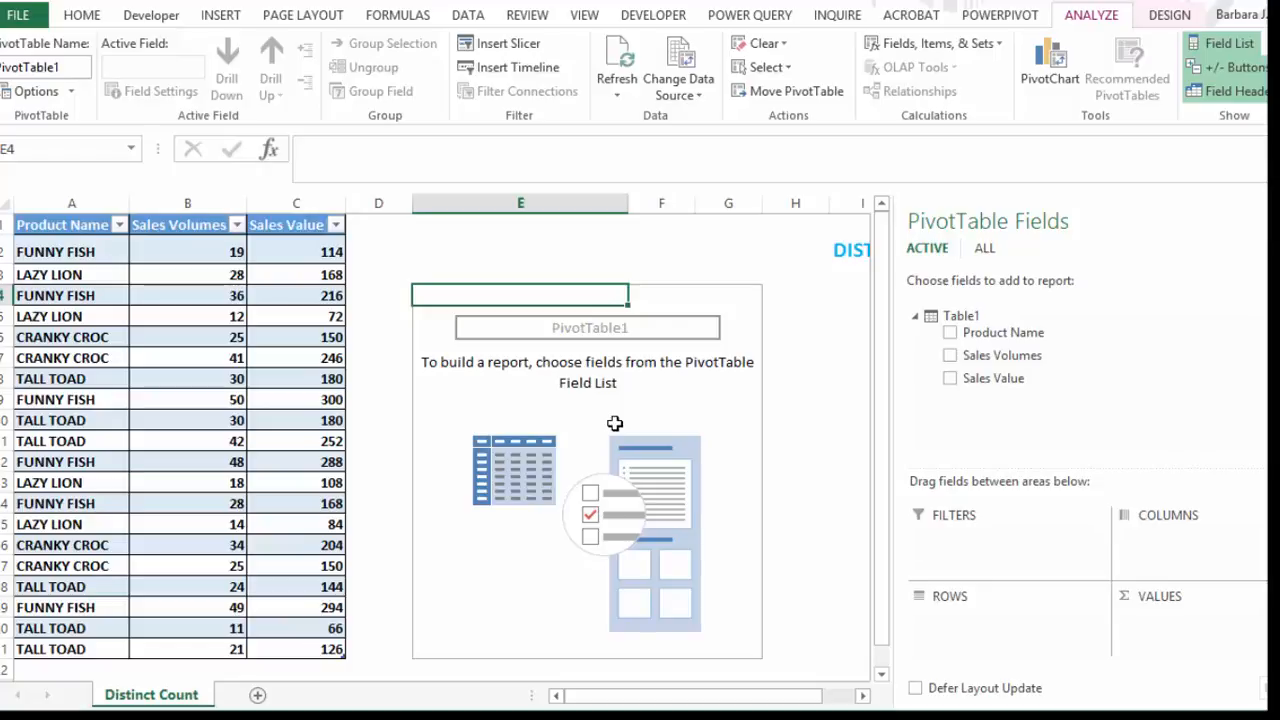
mouse_move(480, 277)
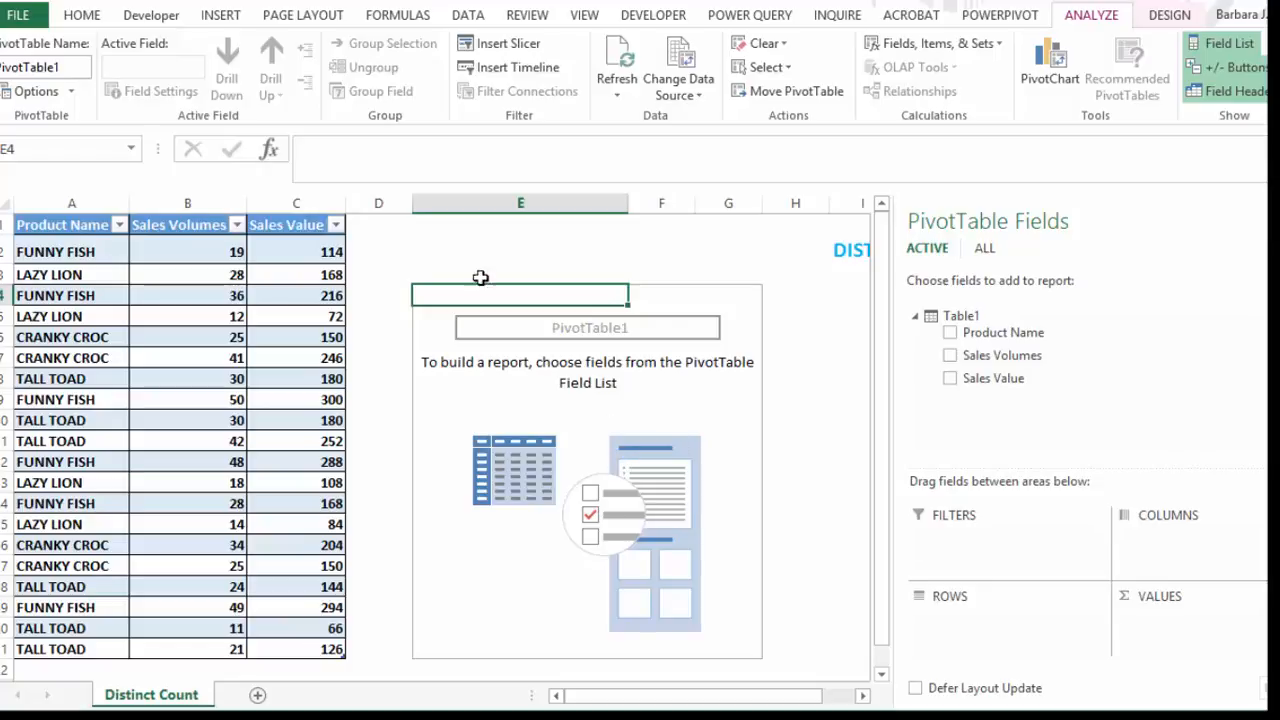
mouse_move(942, 495)
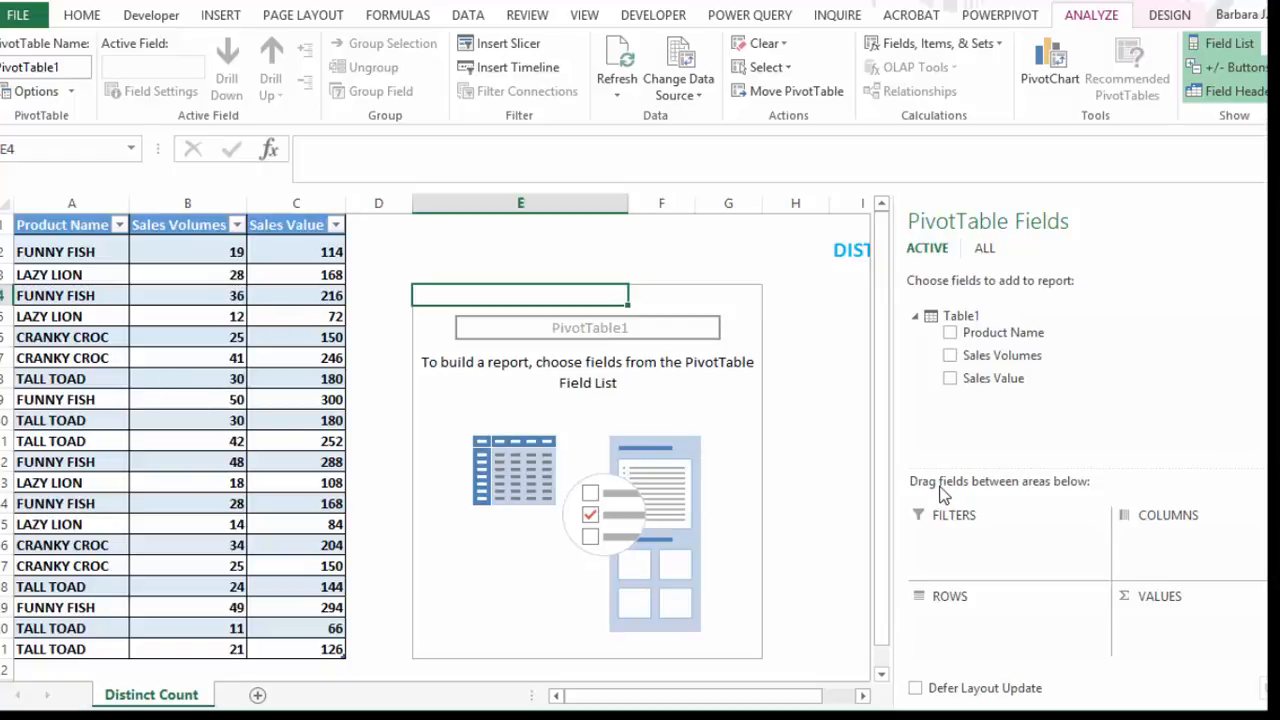
mouse_move(1008, 530)
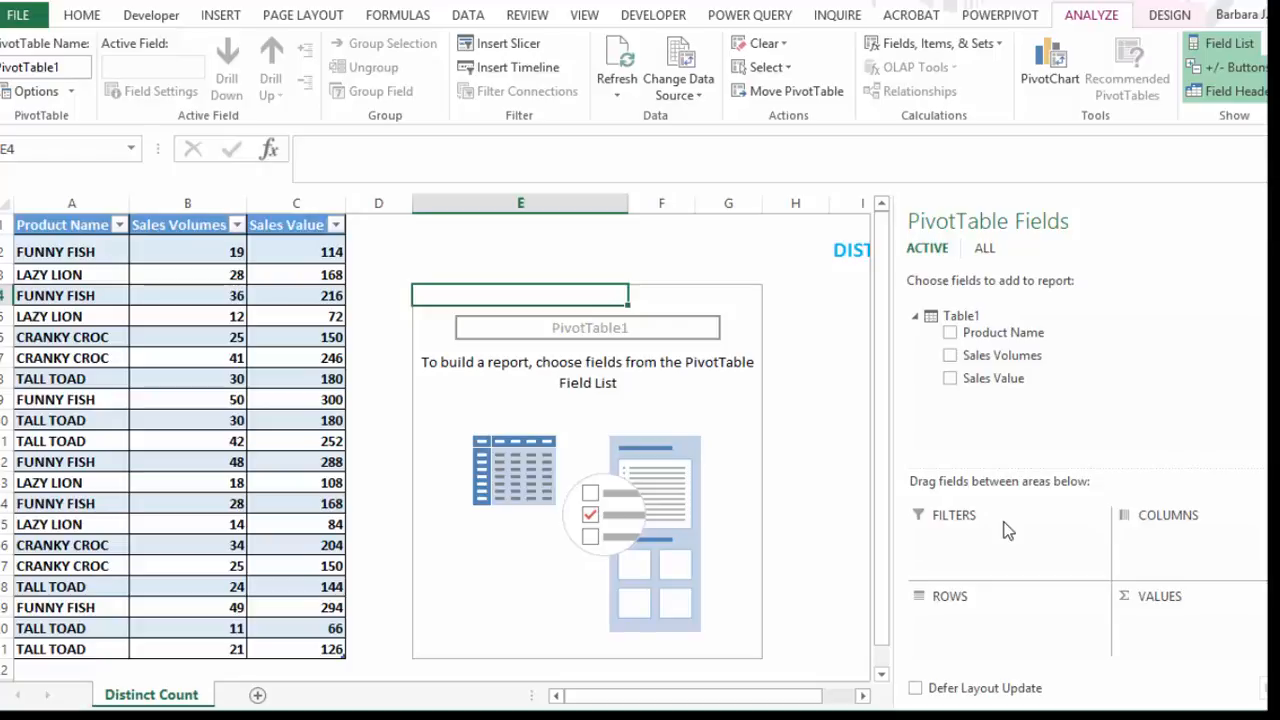
mouse_move(1003, 332)
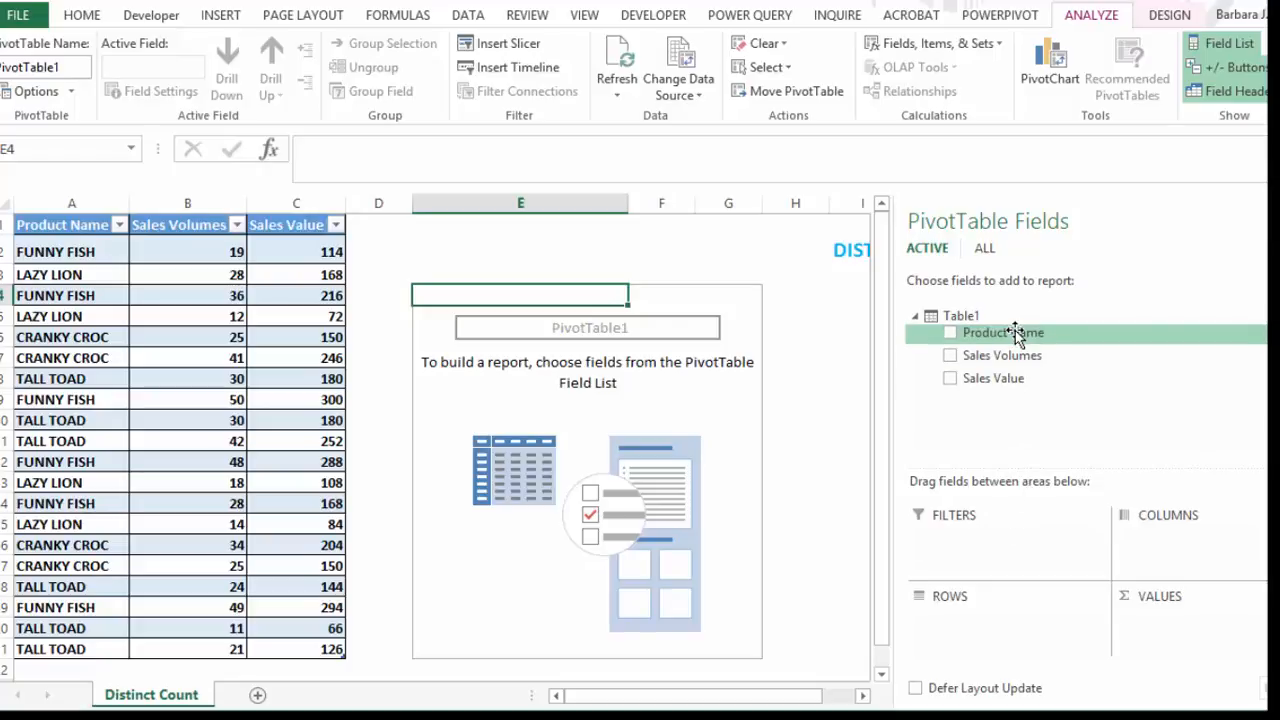
- Put Product Name in VALUES so the PivotTable shows Count of Product Name 20
left_click_drag(1002, 332, 1208, 641)
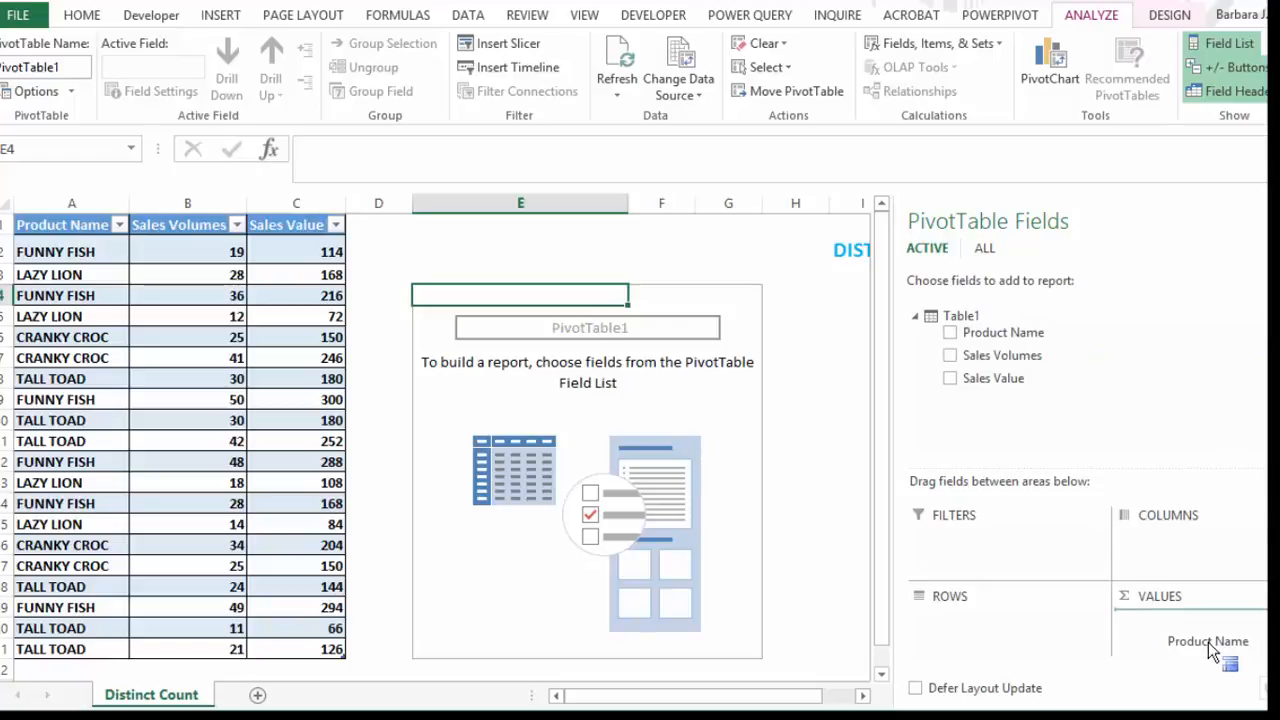
left_click(949, 332)
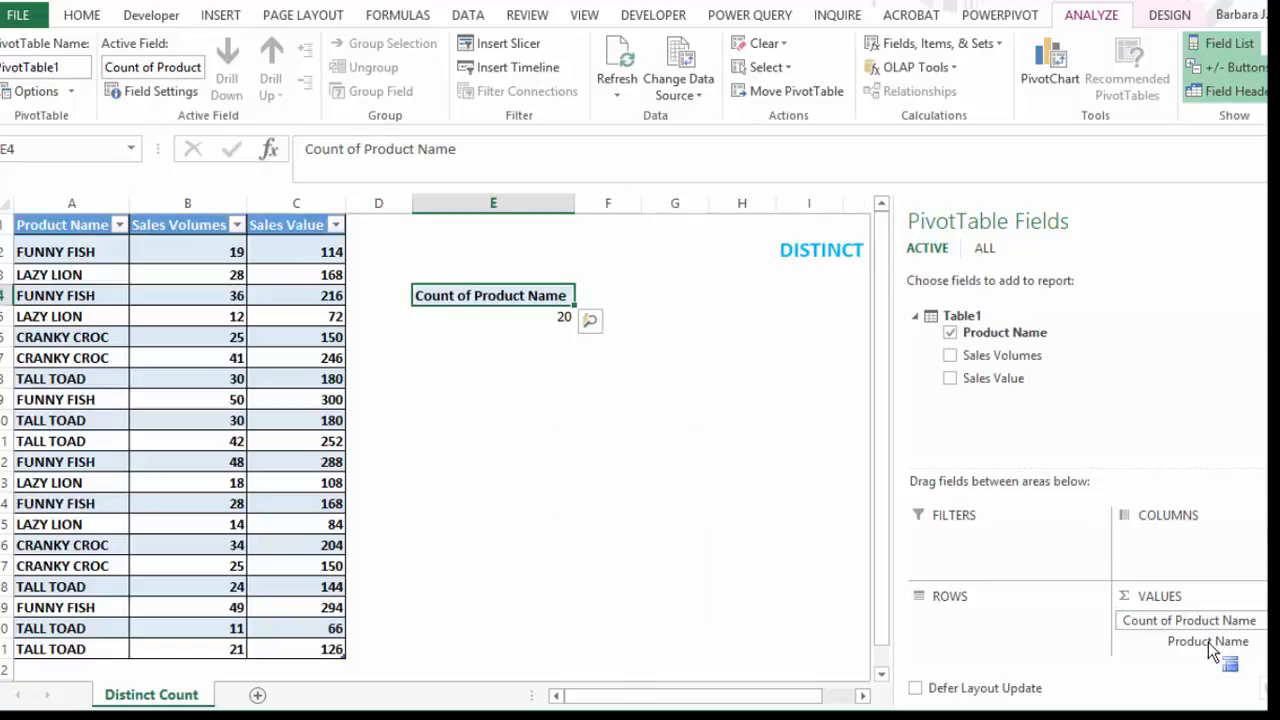
left_click(81, 15)
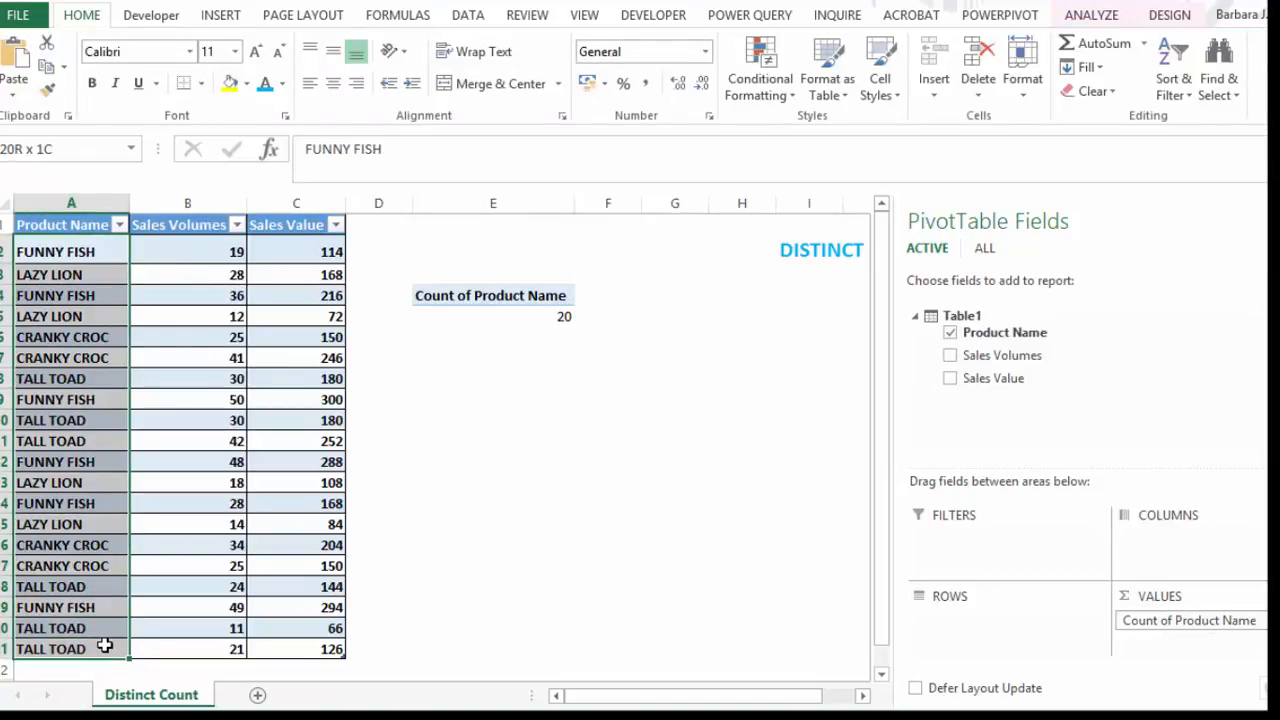
left_click(492, 316)
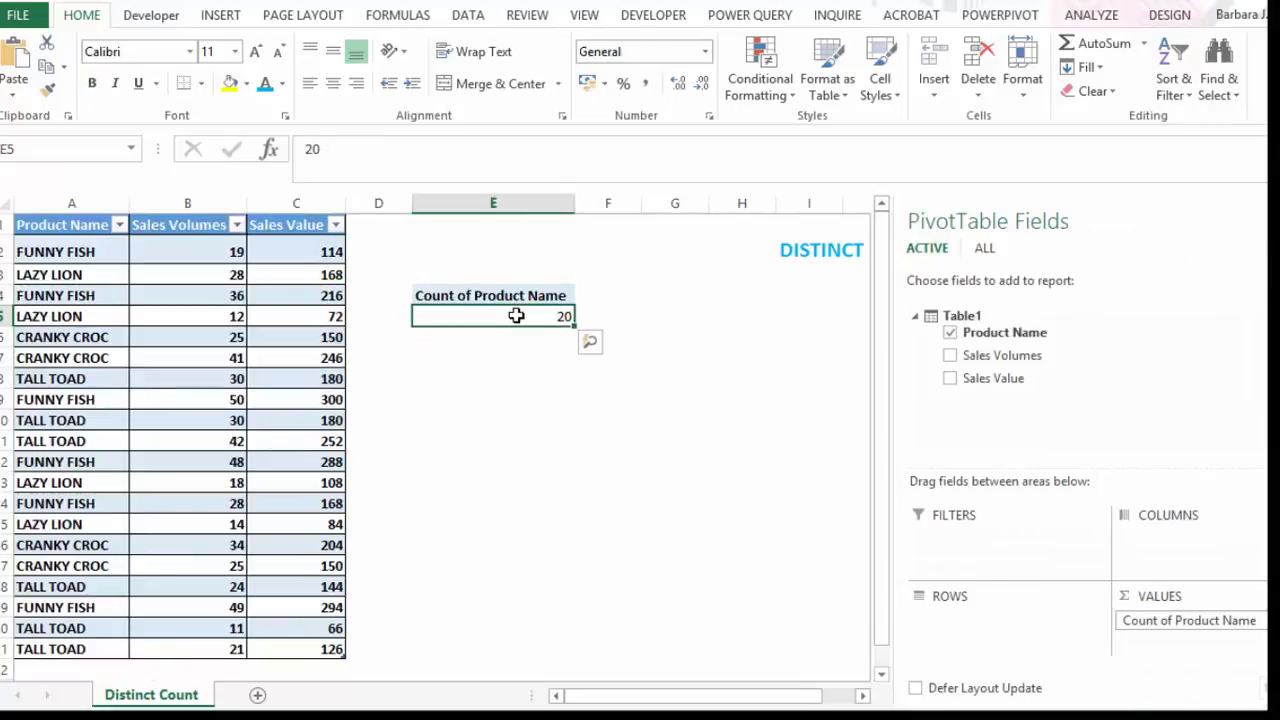
mouse_move(516, 316)
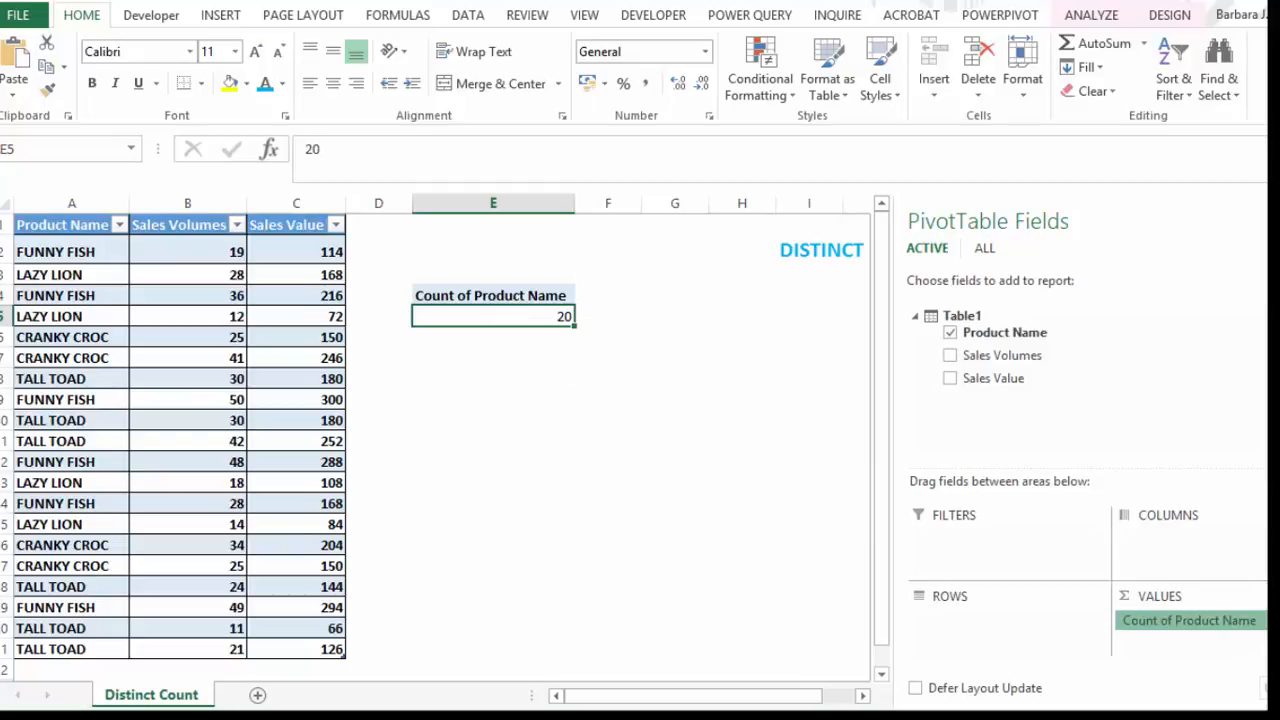
- Switch the Product Name value field summary to Distinct Count, giving 4
left_click(1189, 620)
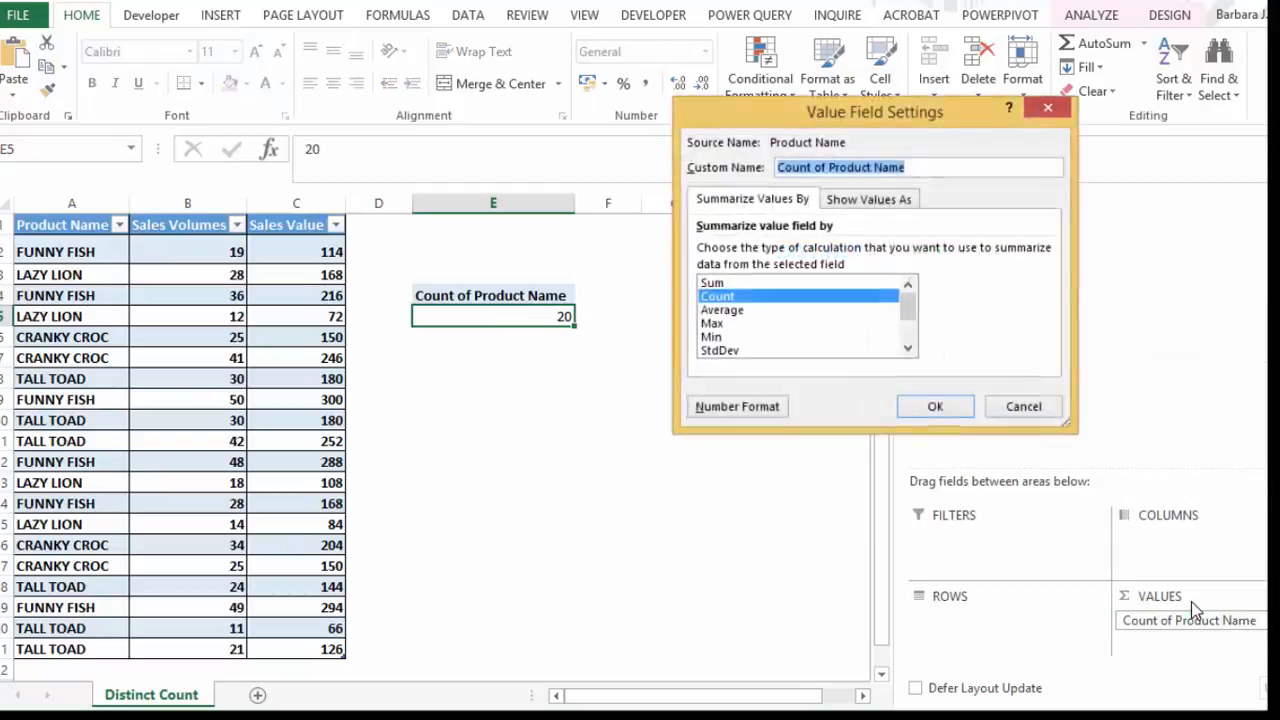
scroll("down", 3)
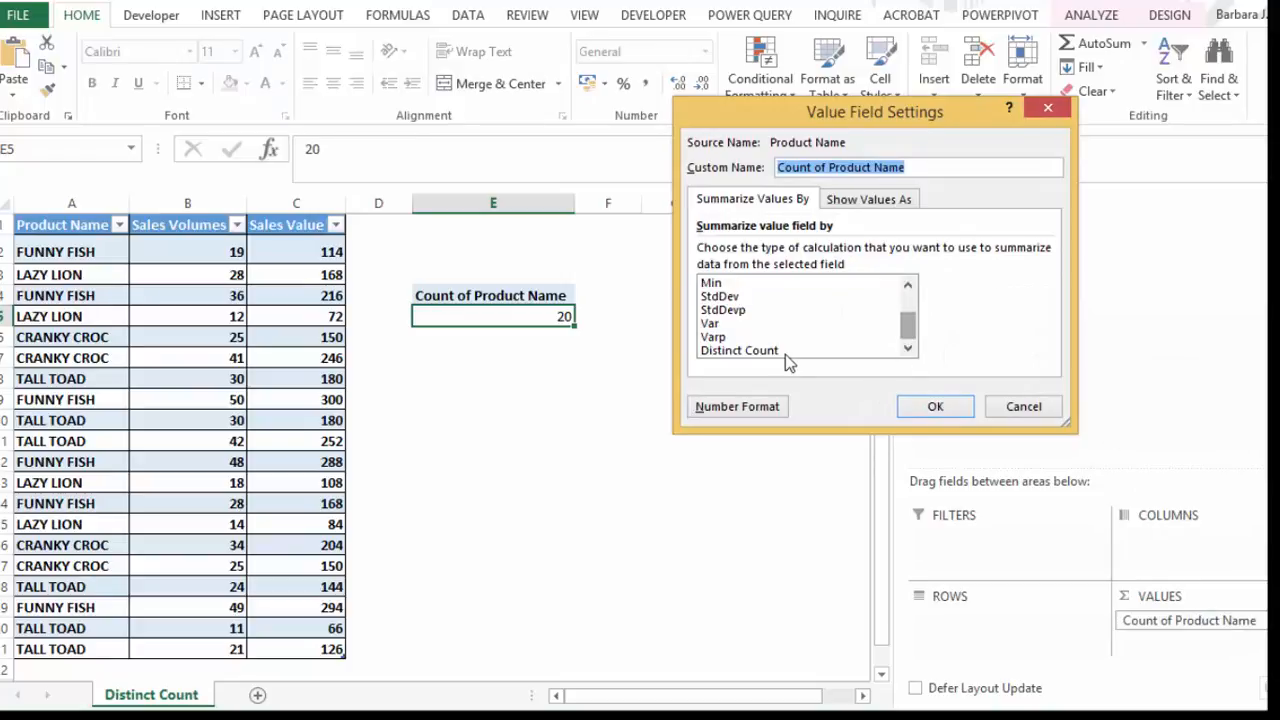
left_click(738, 350)
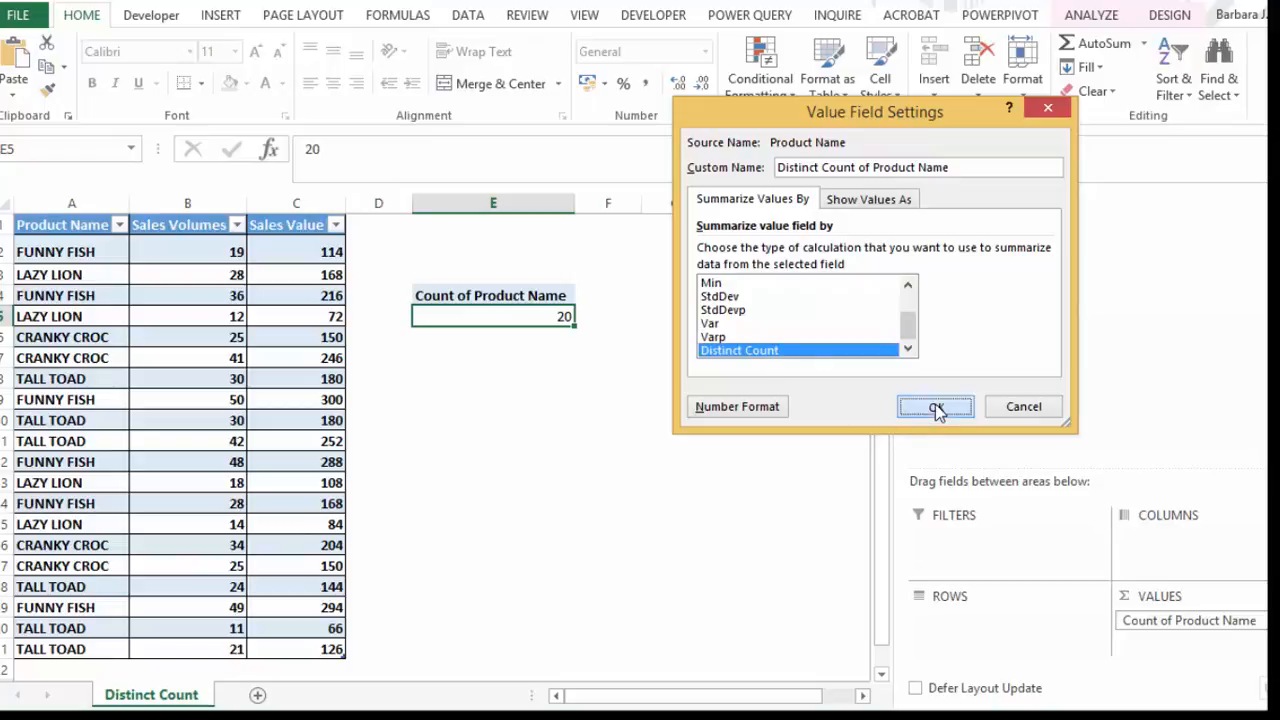
left_click(934, 406)
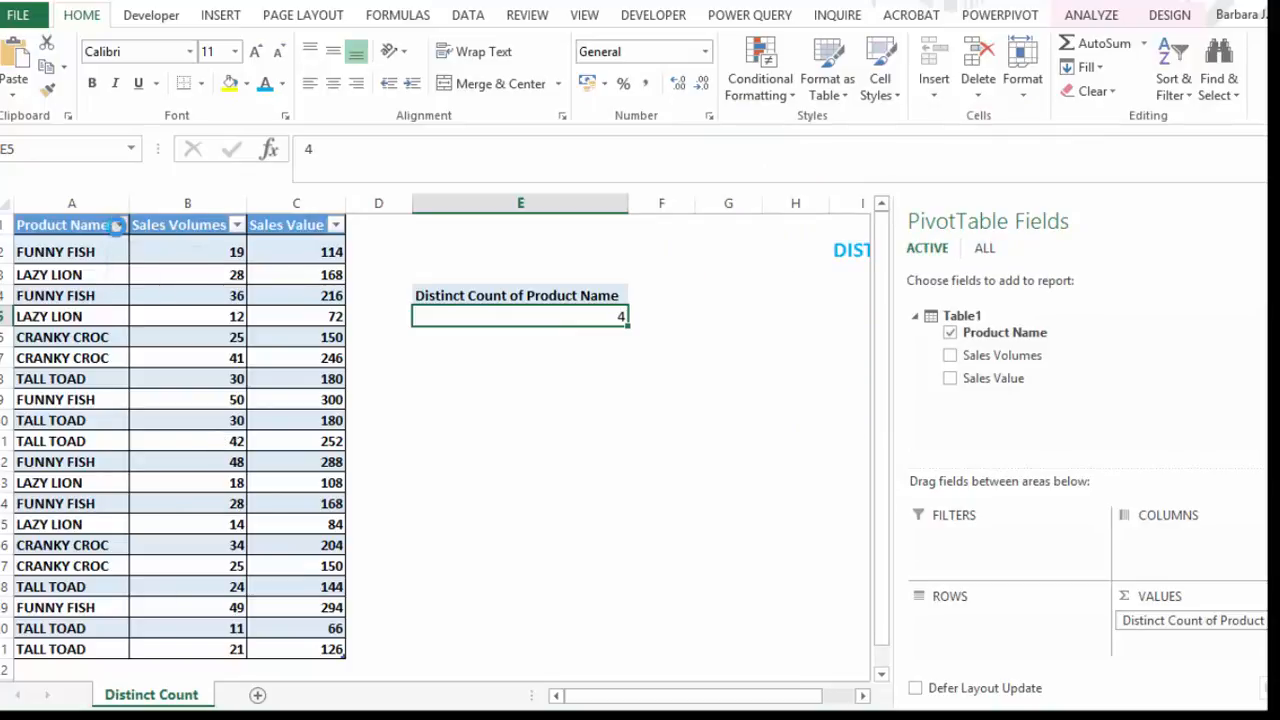
left_click(118, 224)
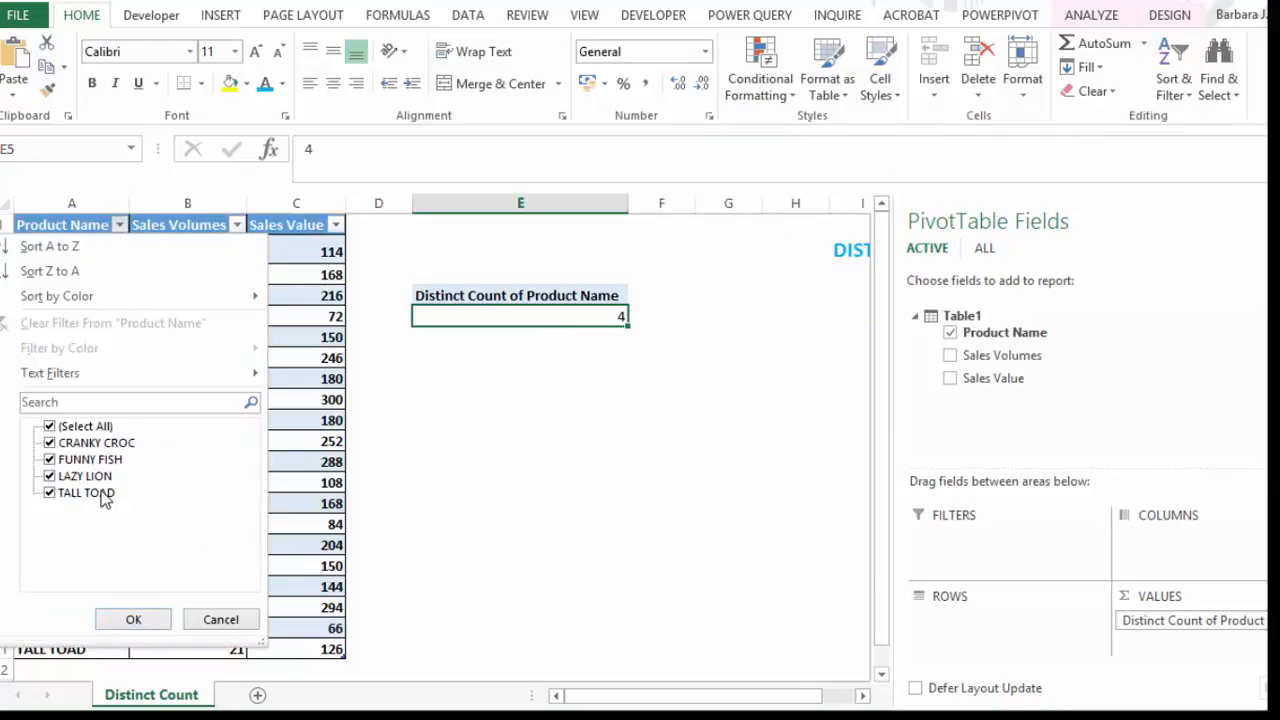
mouse_move(170, 478)
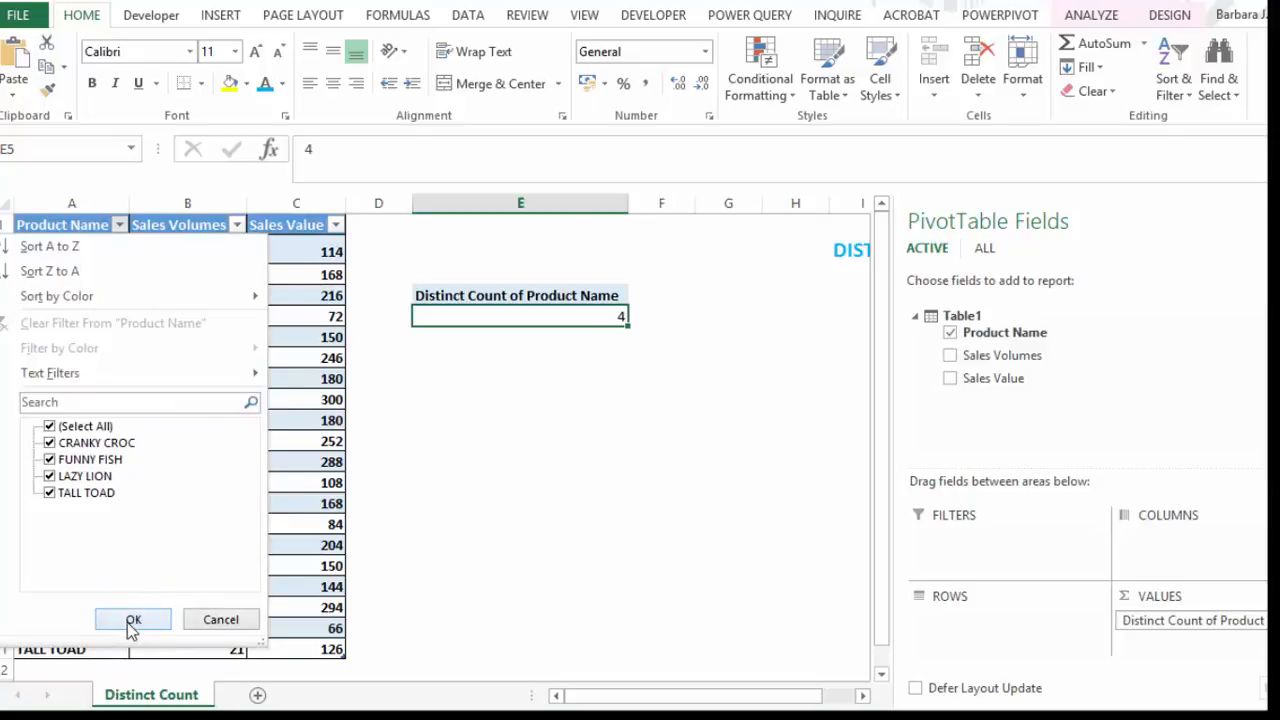
left_click(133, 619)
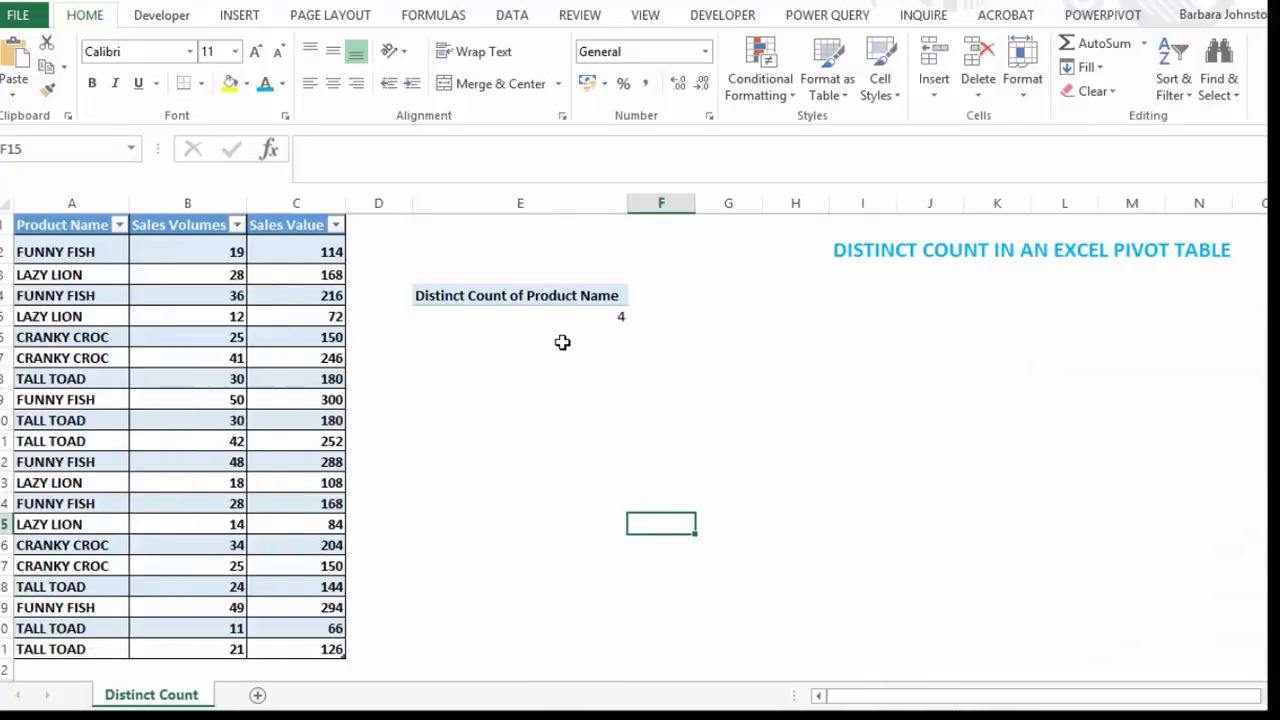